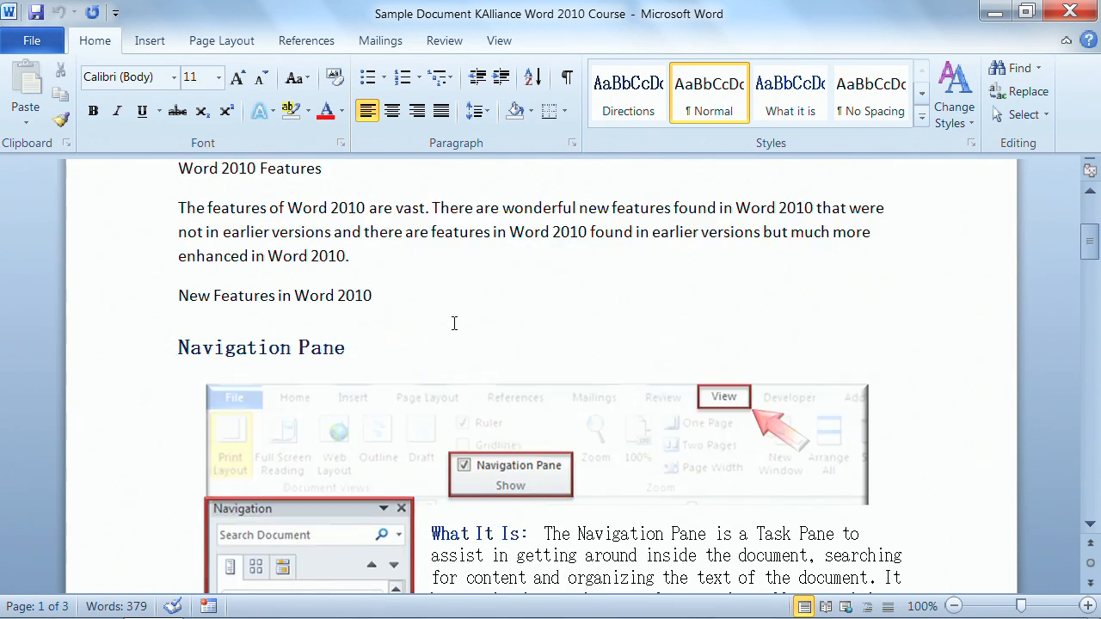
- Scroll down and toggle Show/Hide ¶ to reveal paragraph marks and page one's Page Break
scroll(down, 3)
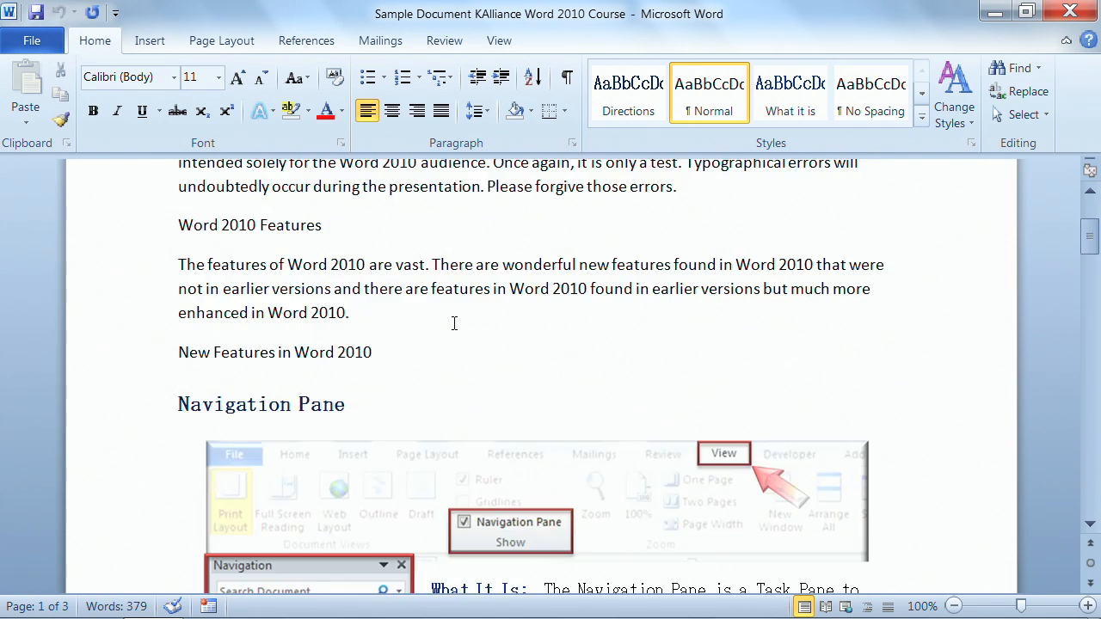
scroll(down, 3)
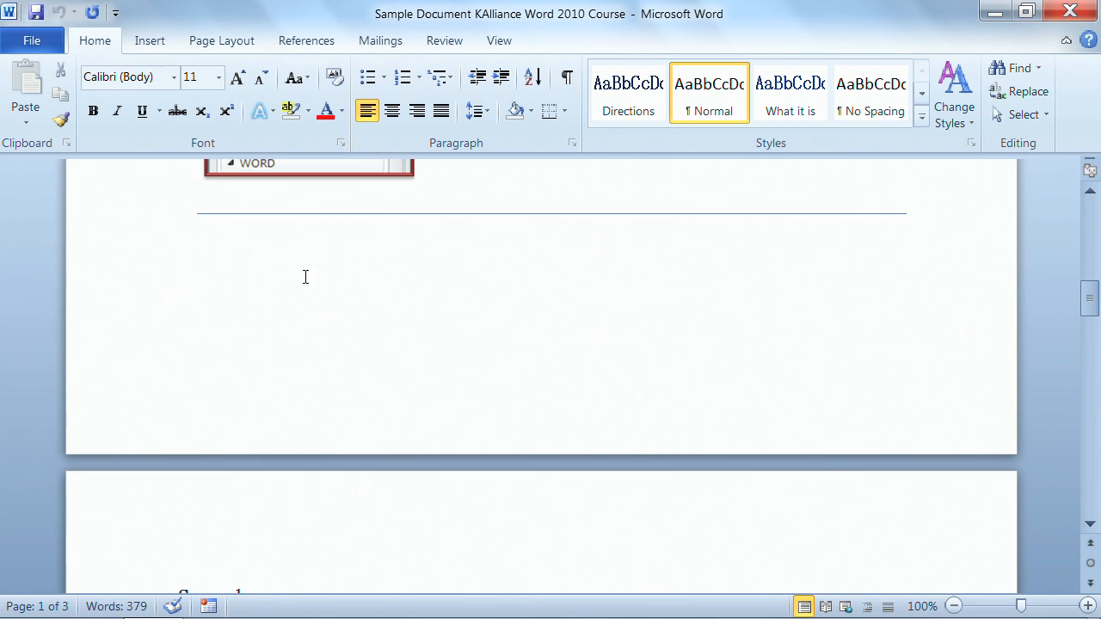
mouse_move(178, 409)
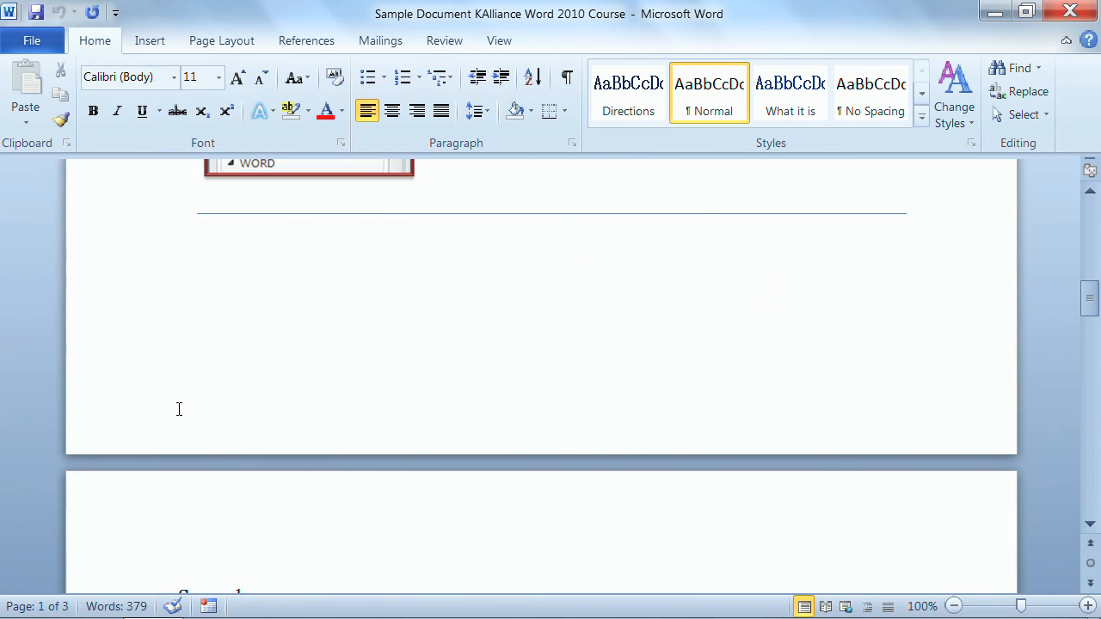
mouse_move(197, 357)
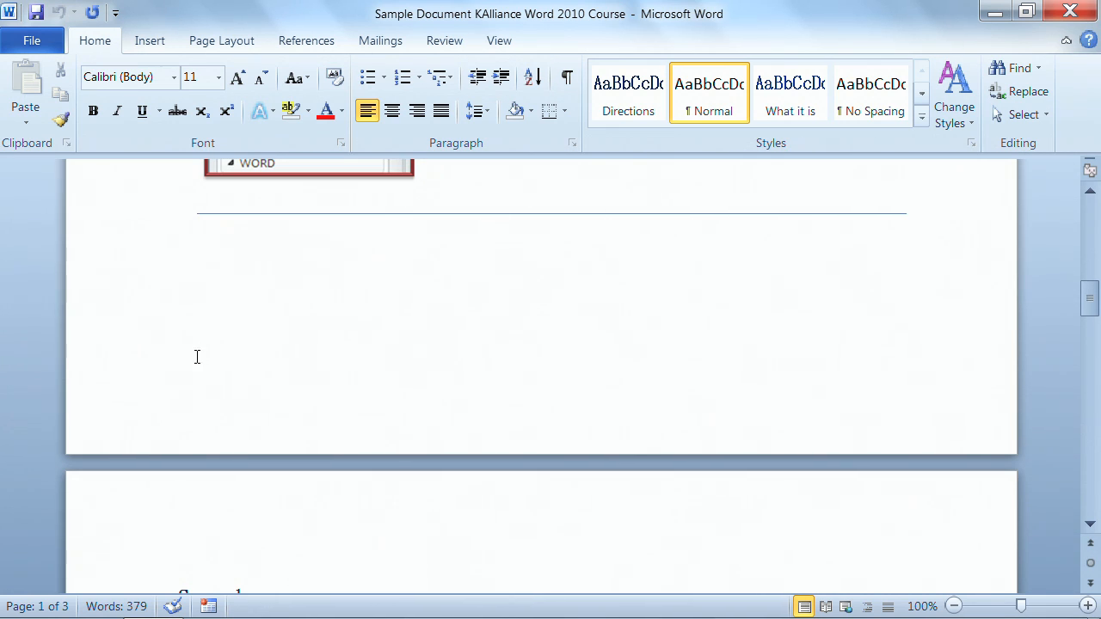
mouse_move(284, 323)
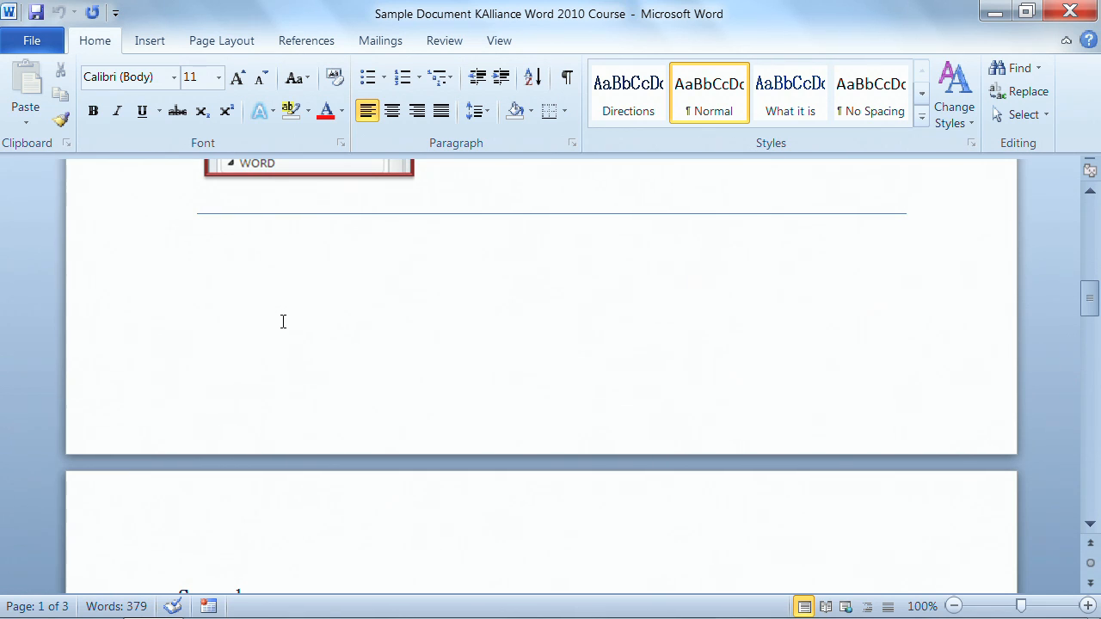
mouse_move(299, 300)
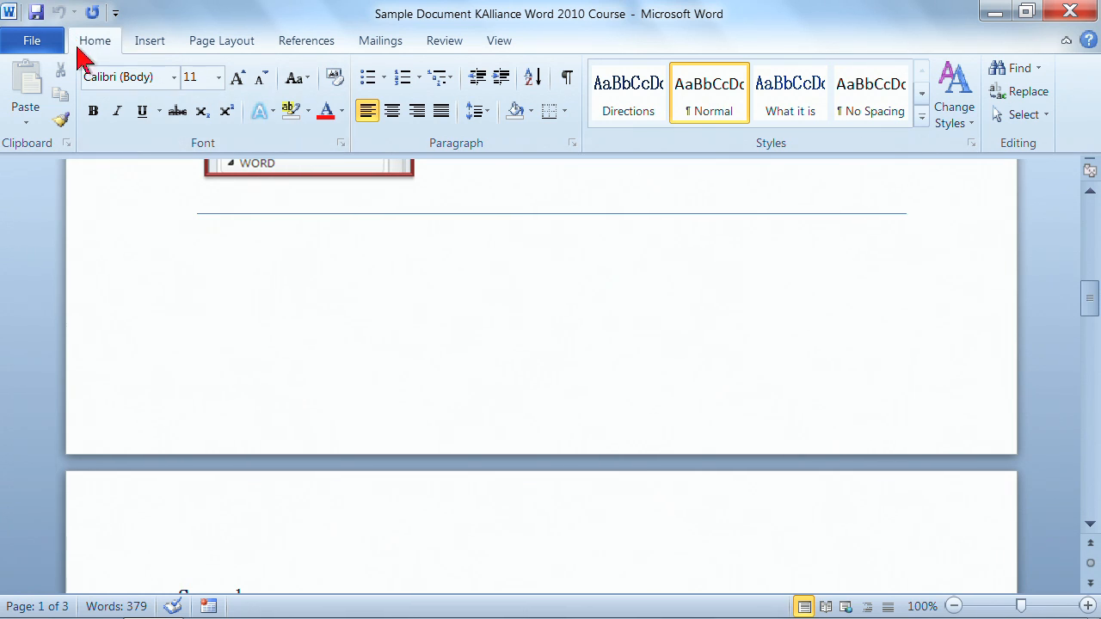
mouse_move(456, 164)
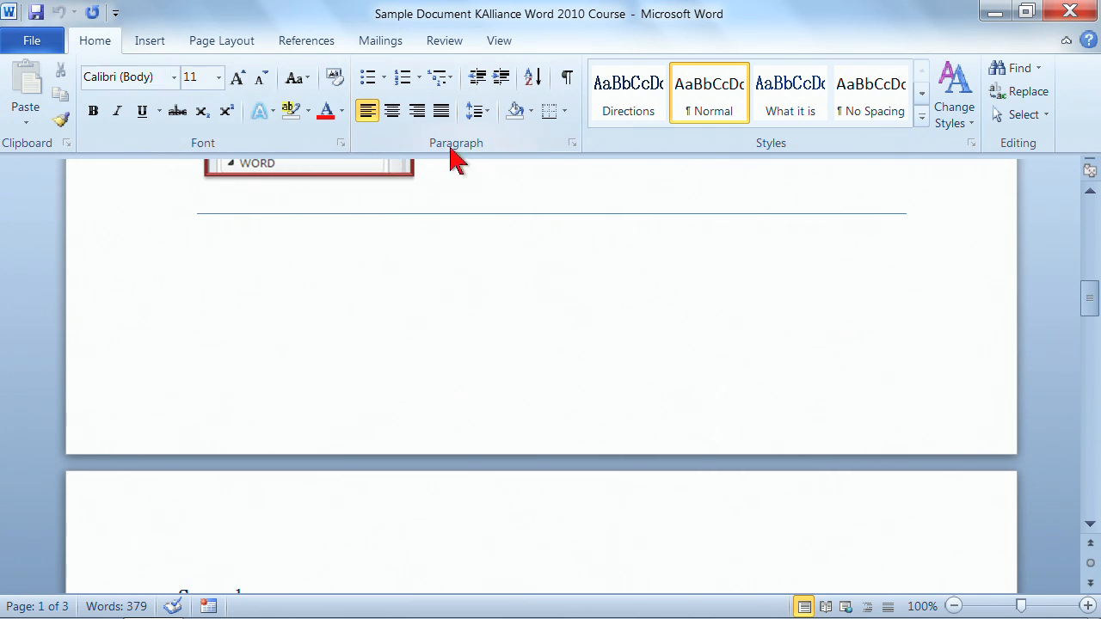
click(567, 78)
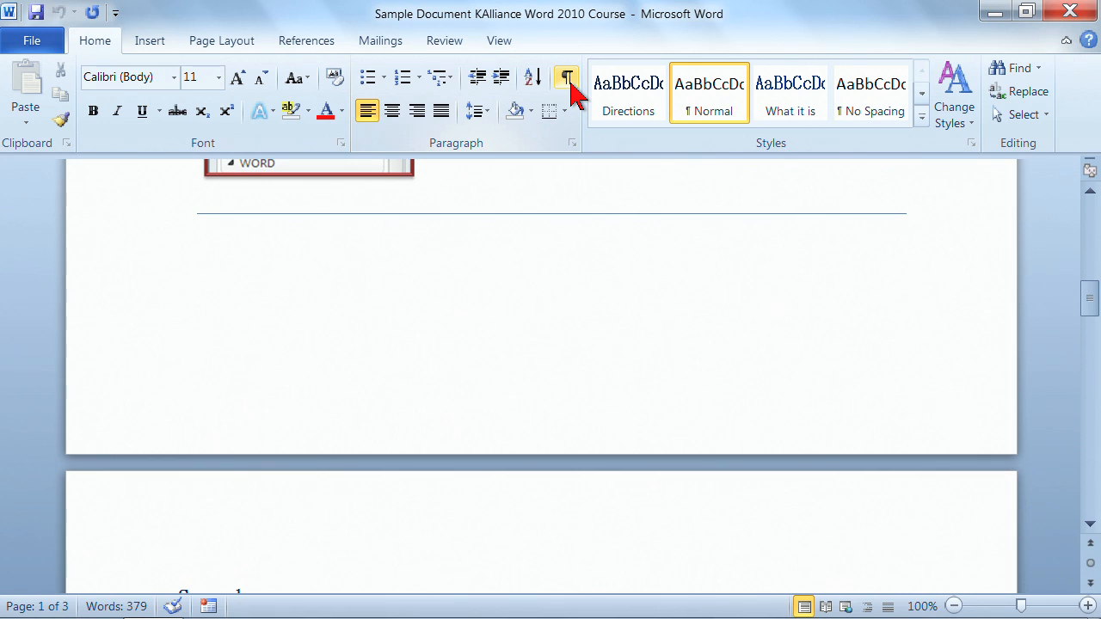
mouse_move(567, 77)
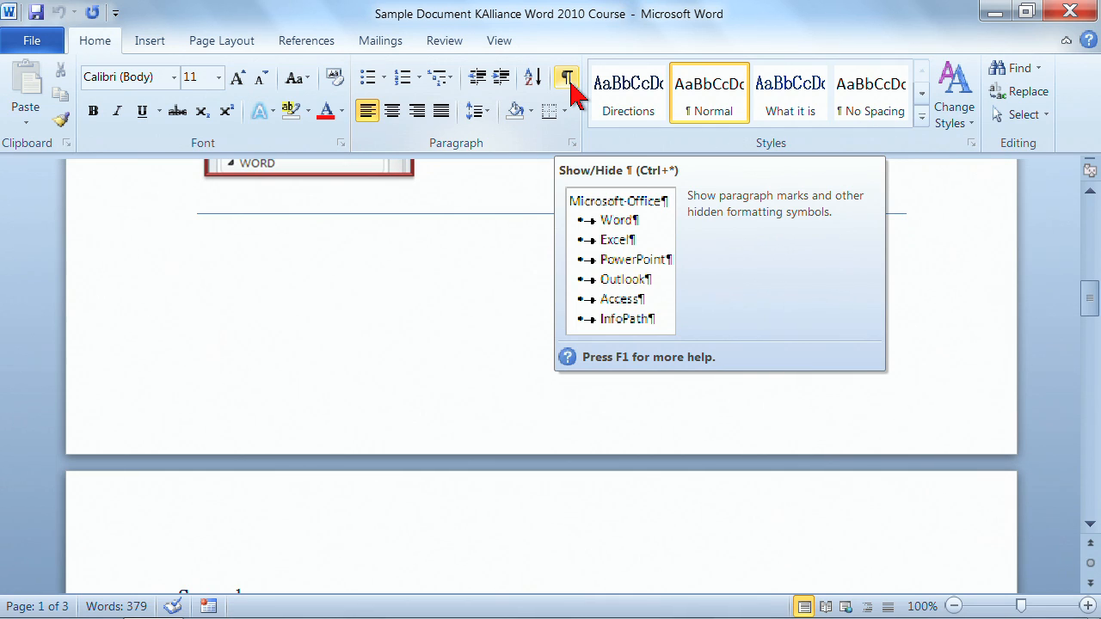
click(566, 77)
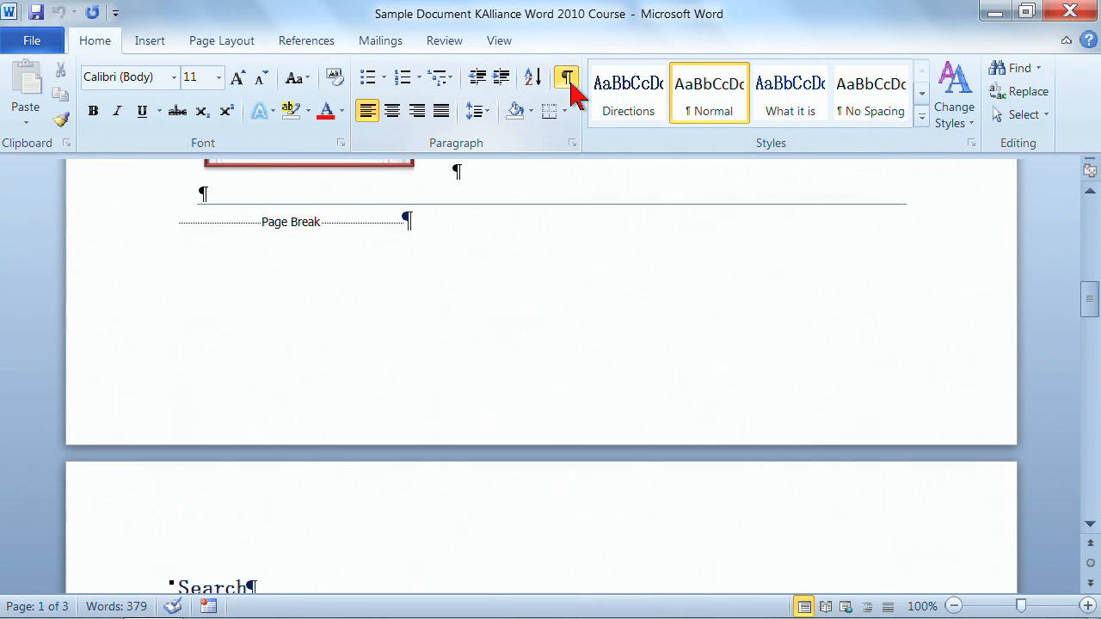
click(566, 77)
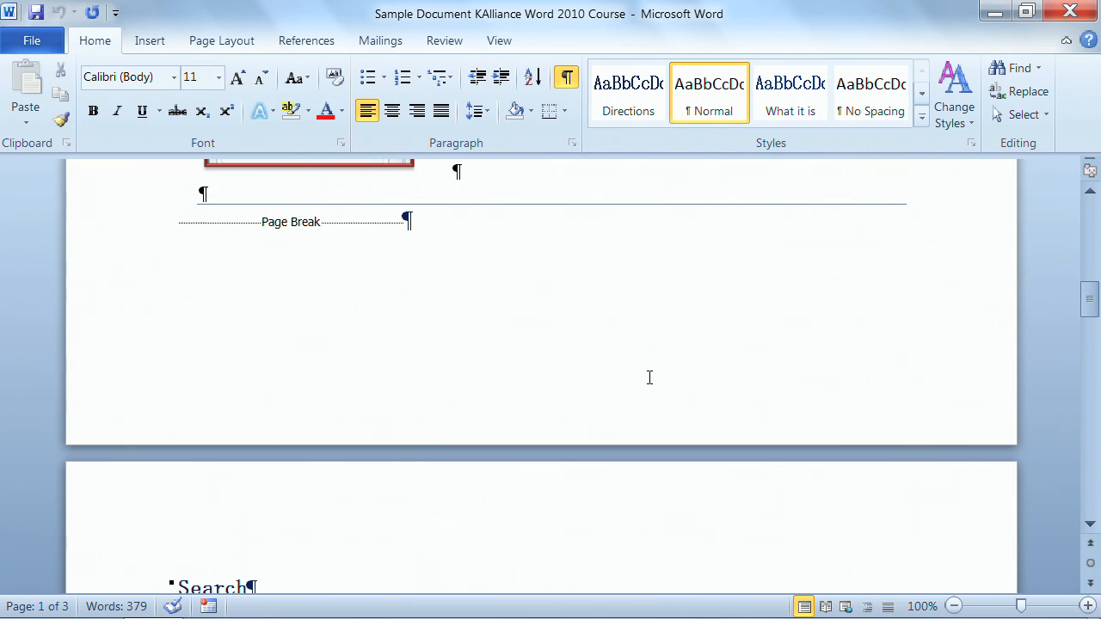
mouse_move(284, 254)
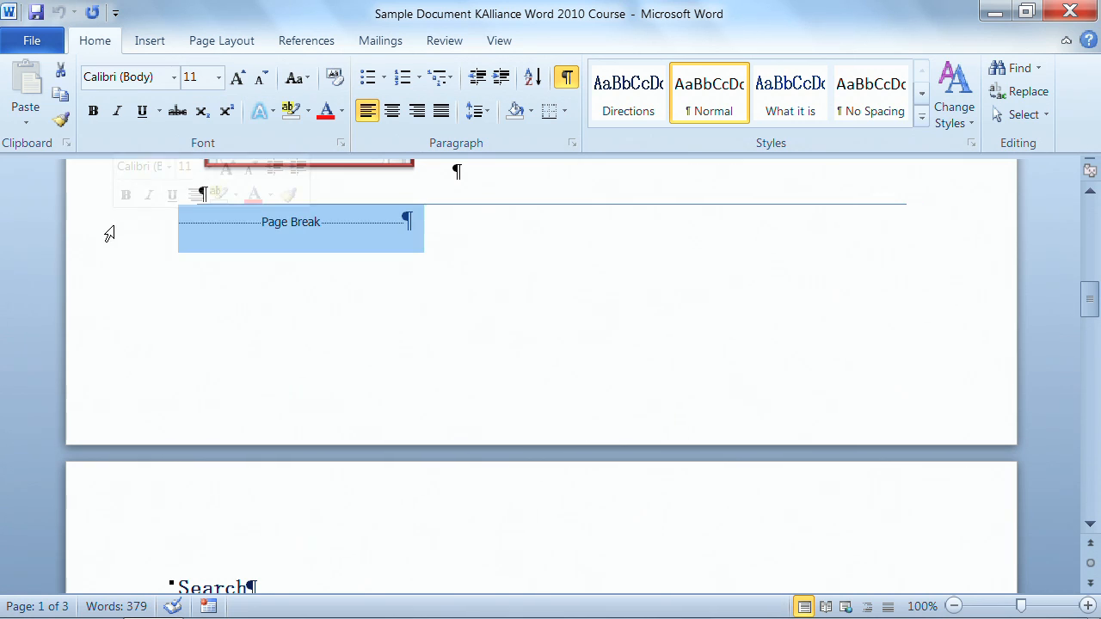
mouse_move(94, 286)
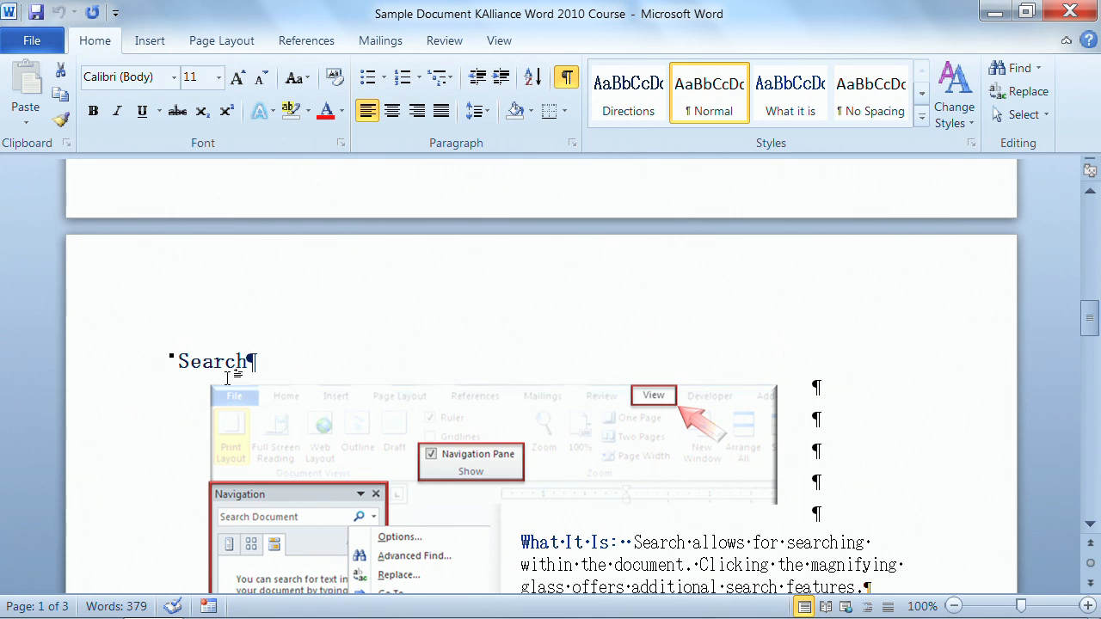
mouse_move(138, 415)
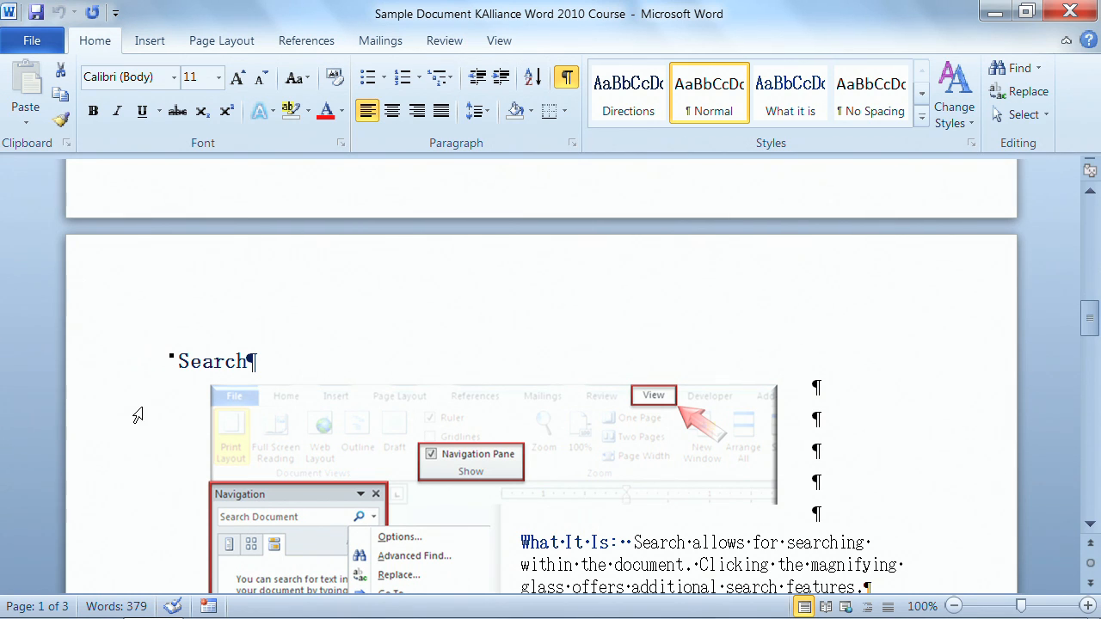
mouse_move(164, 391)
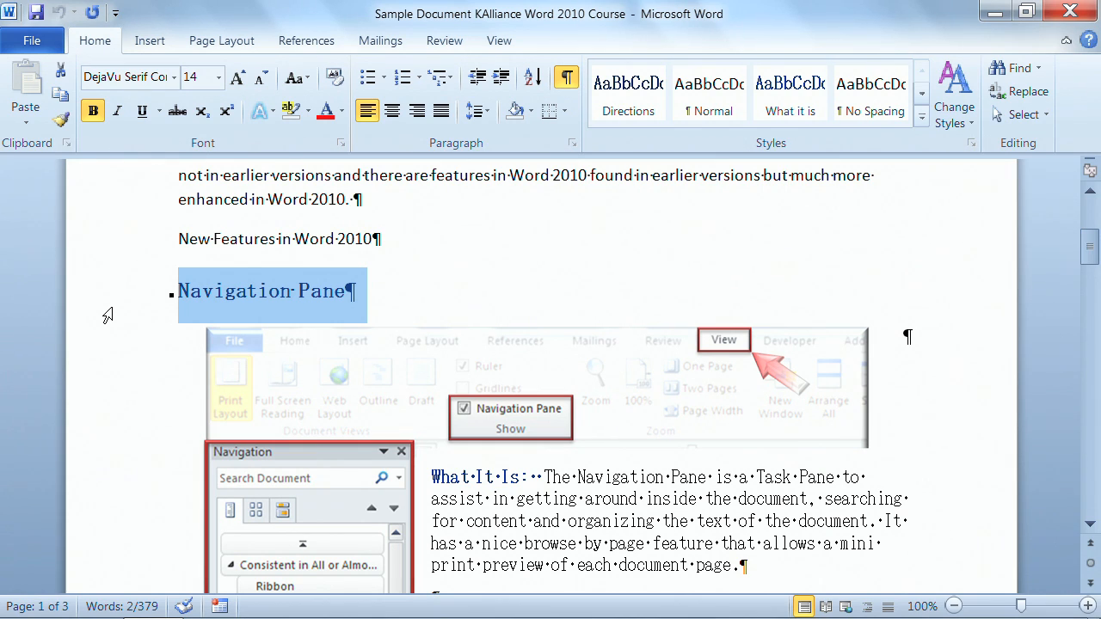
scroll(down, 3)
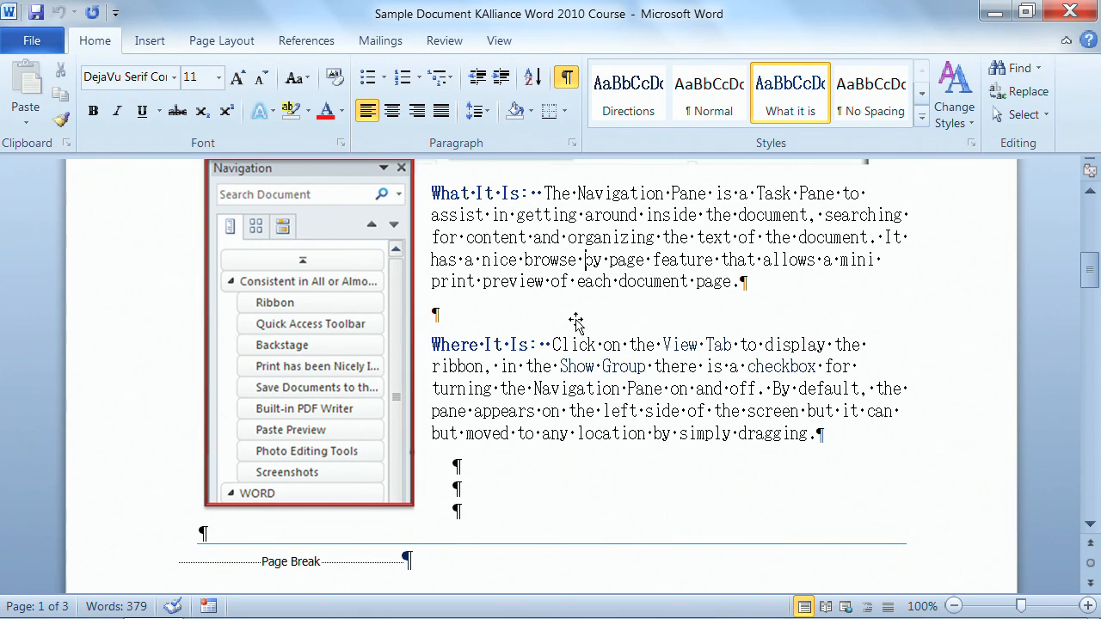
scroll(down, 3)
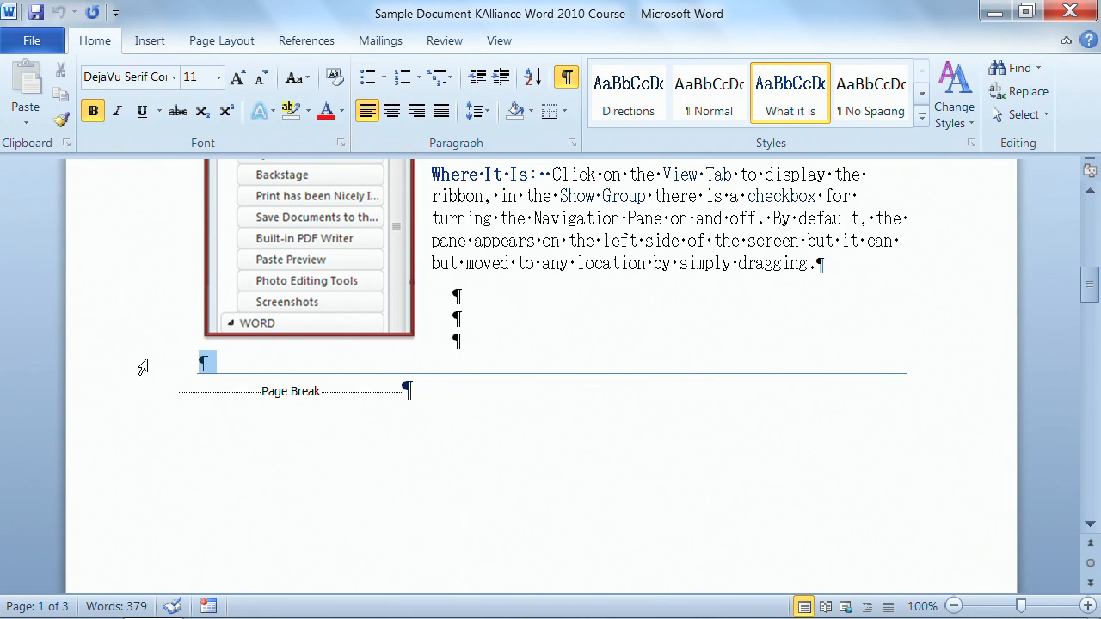
scroll(down, 3)
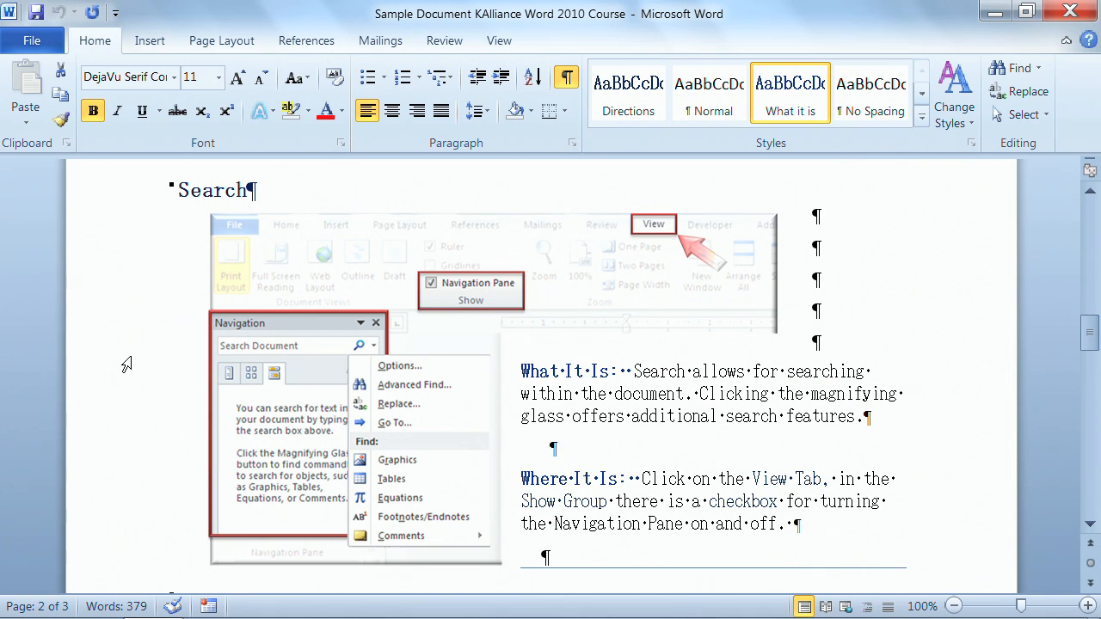
scroll(down, 3)
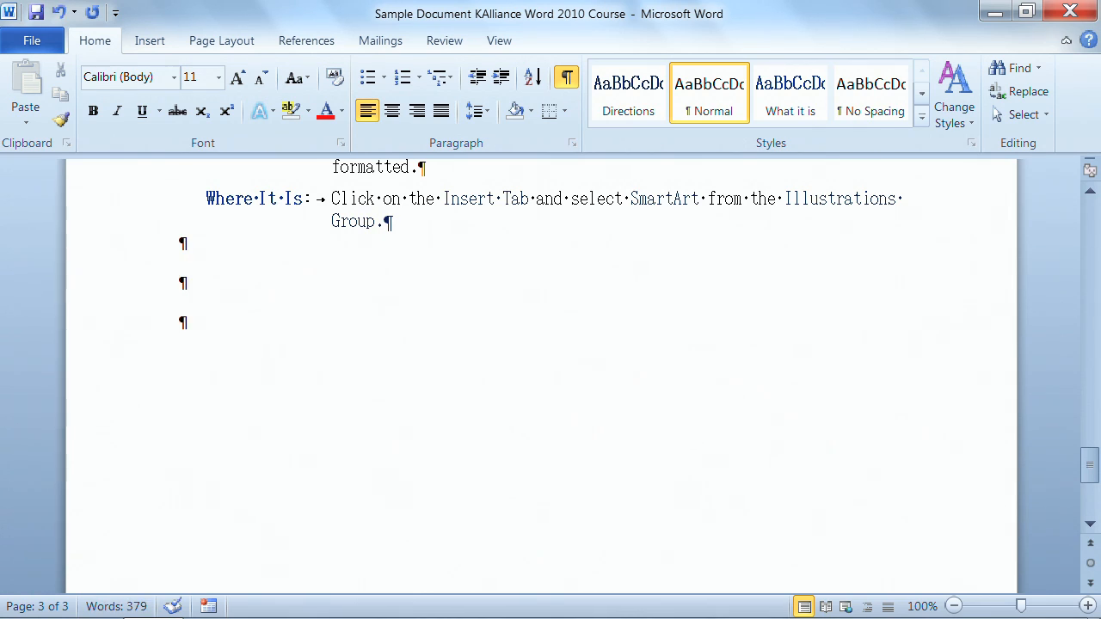
- Insert three tab characters on page three's empty line, then type 'This is a test.'
key(Tab)
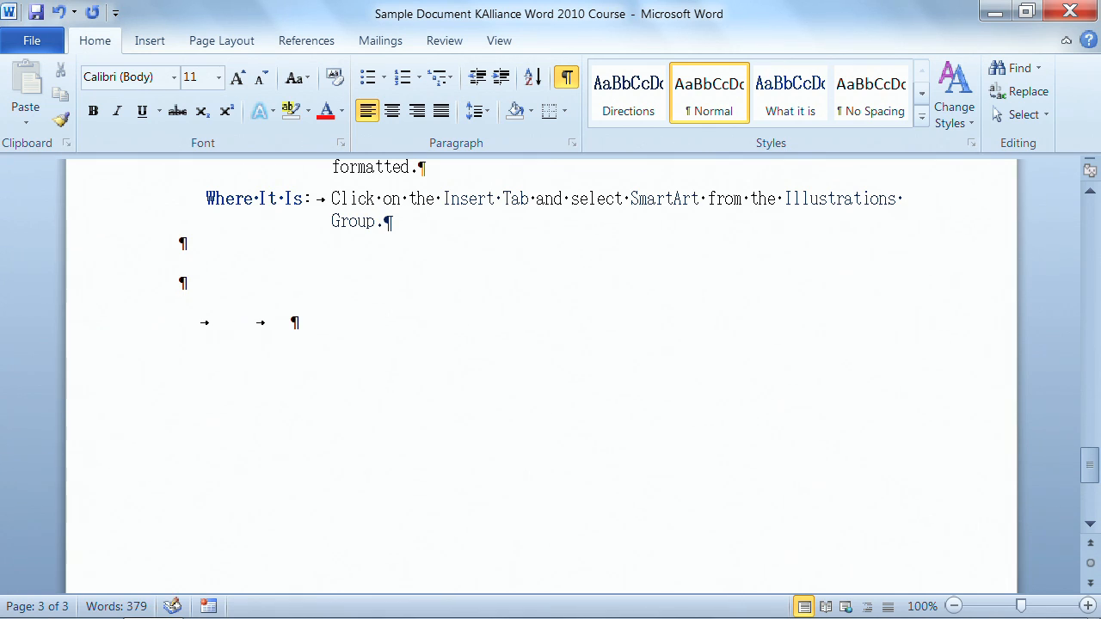
key(Tab)
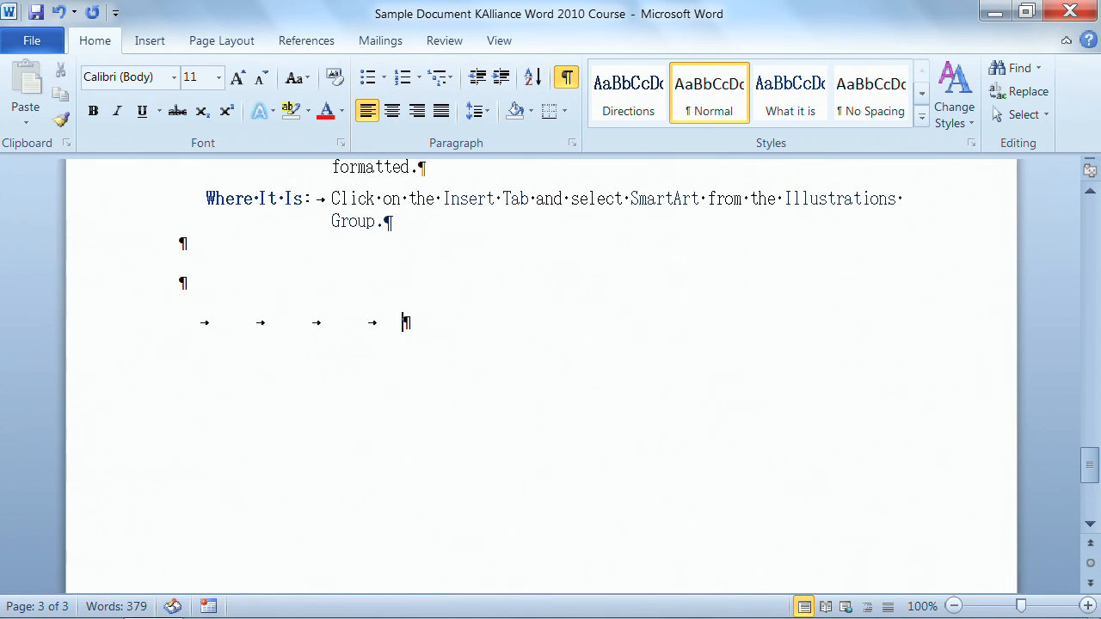
key(tab)
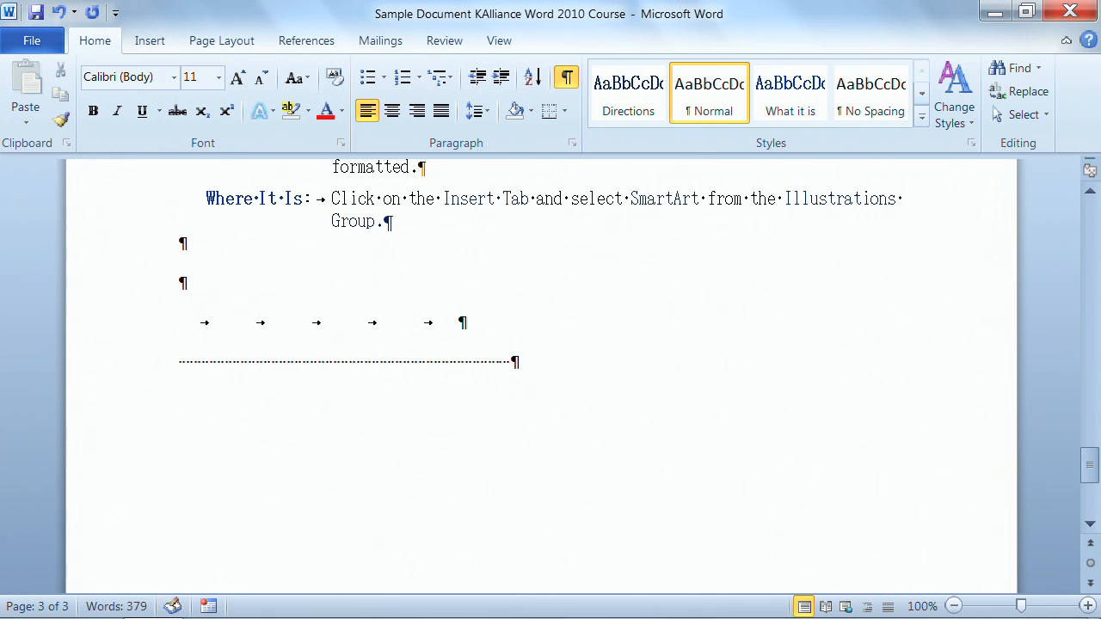
text(This)
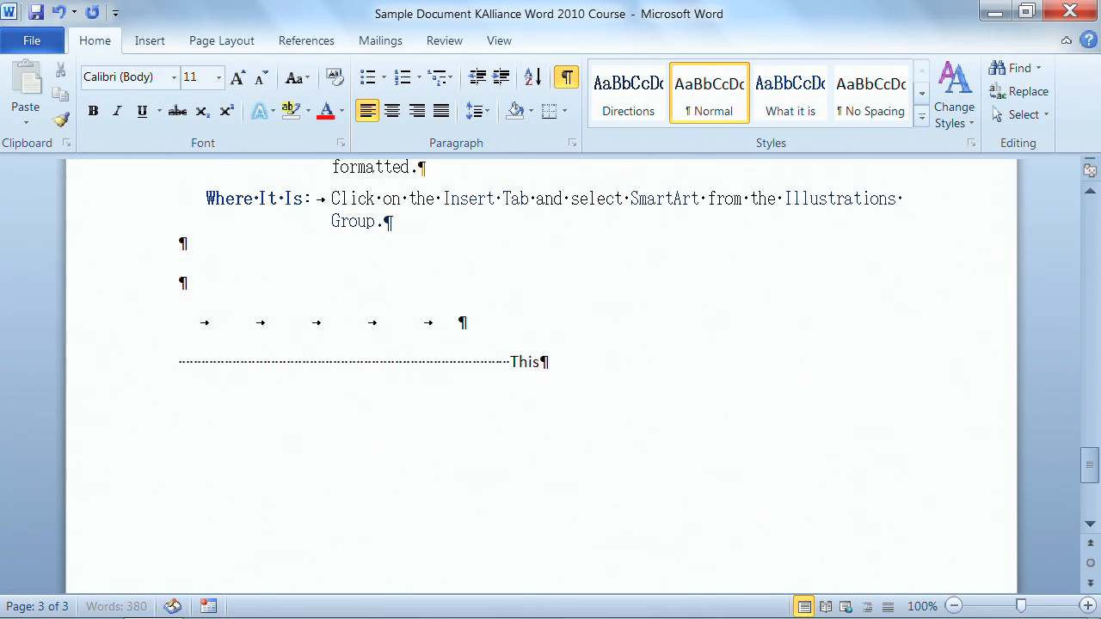
text(is a test.)
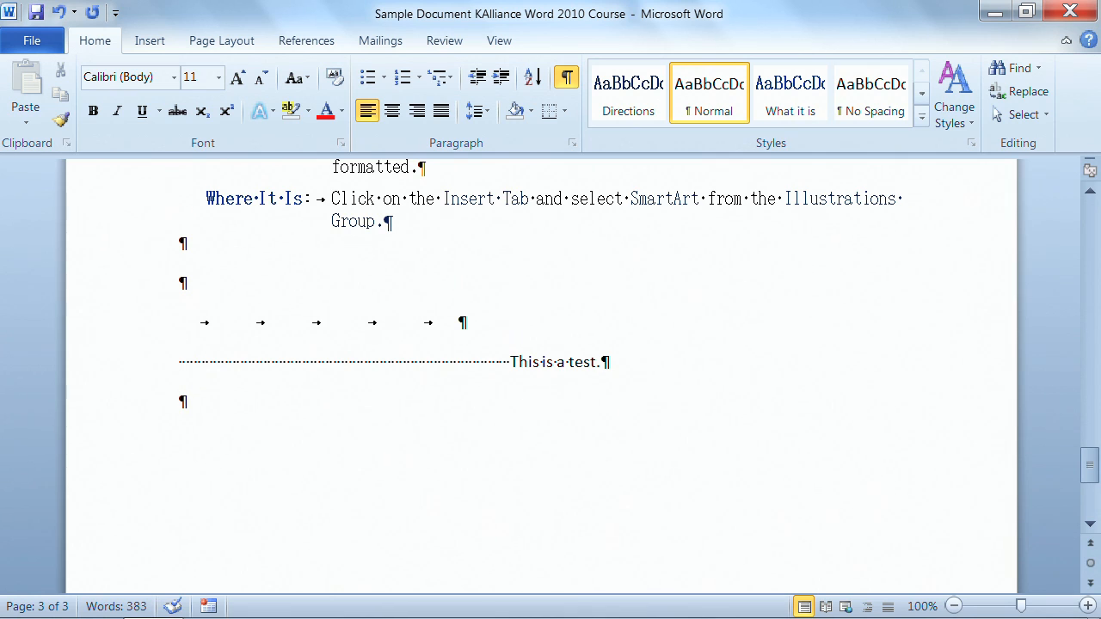
mouse_move(566, 78)
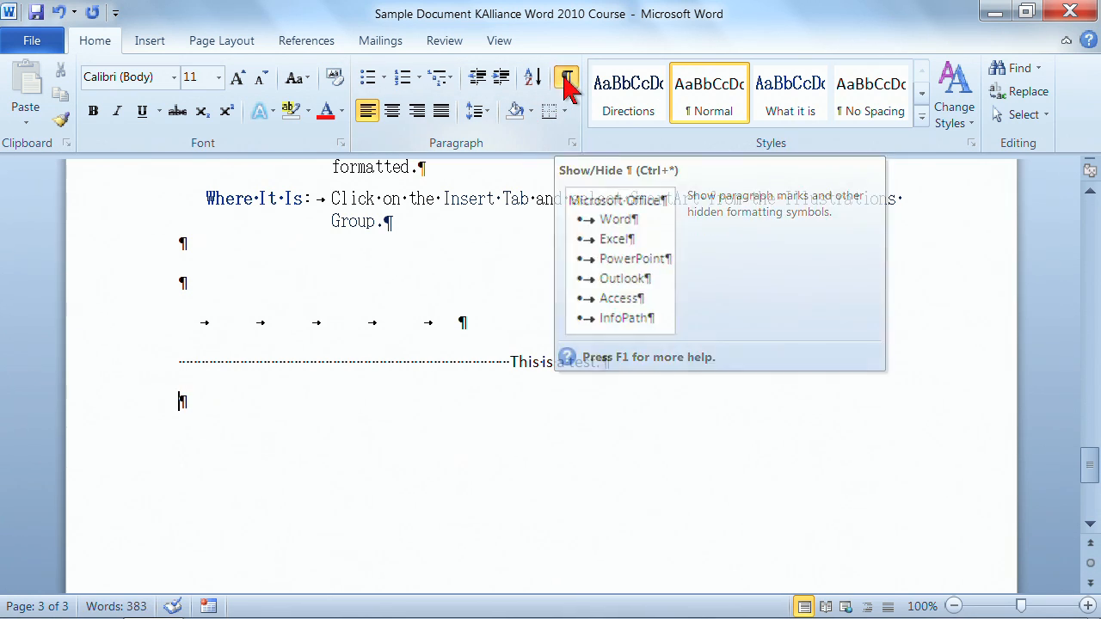
click(566, 78)
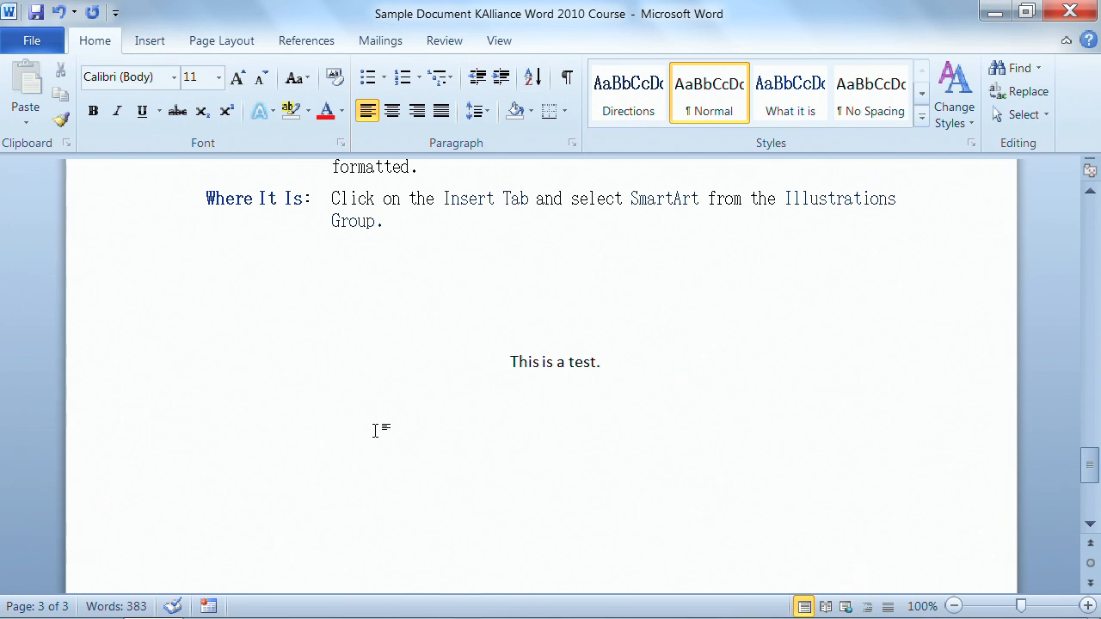
click(178, 400)
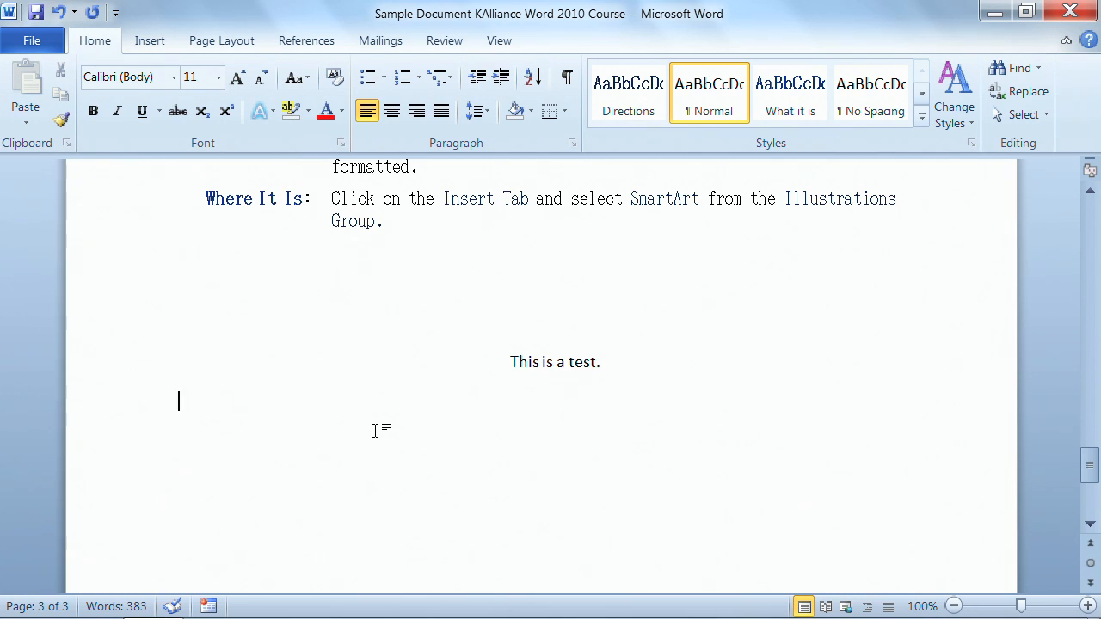
mouse_move(415, 363)
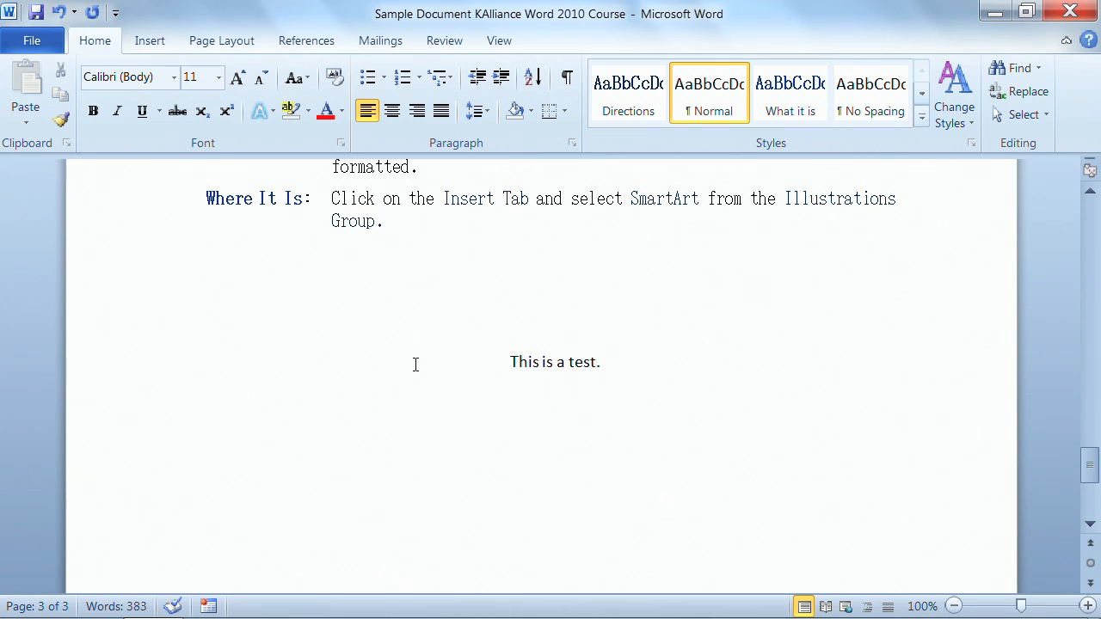
click(566, 78)
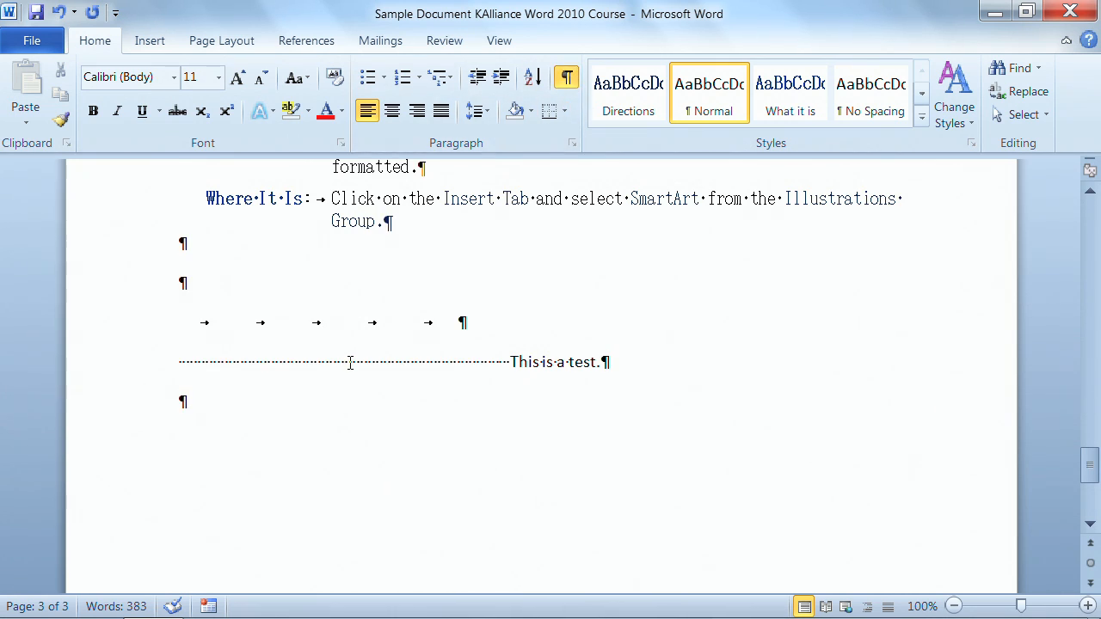
mouse_move(354, 395)
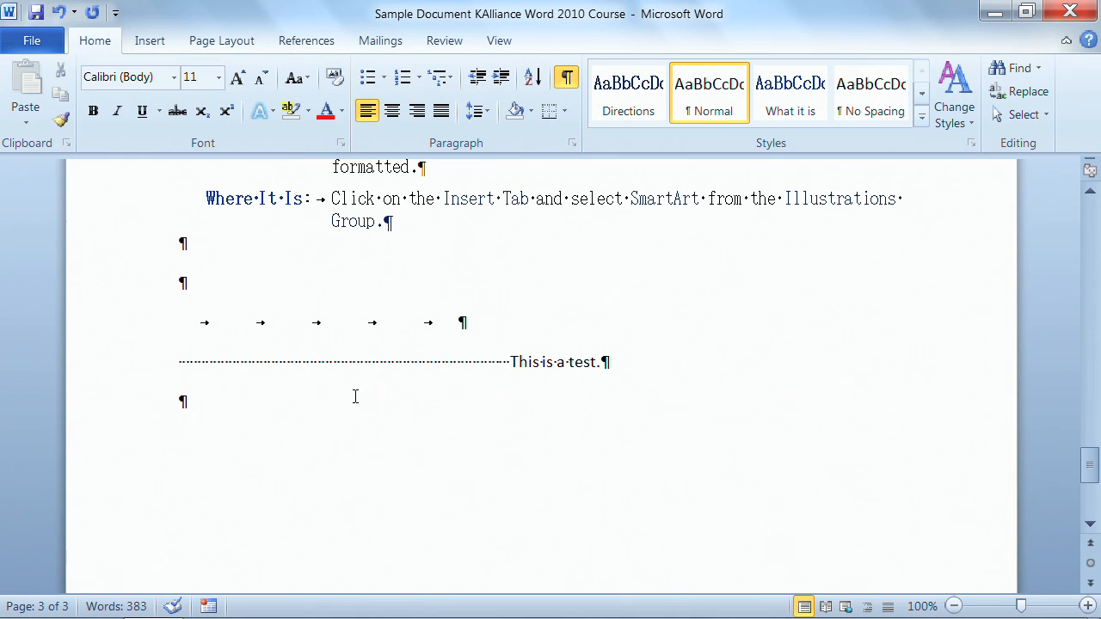
click(348, 361)
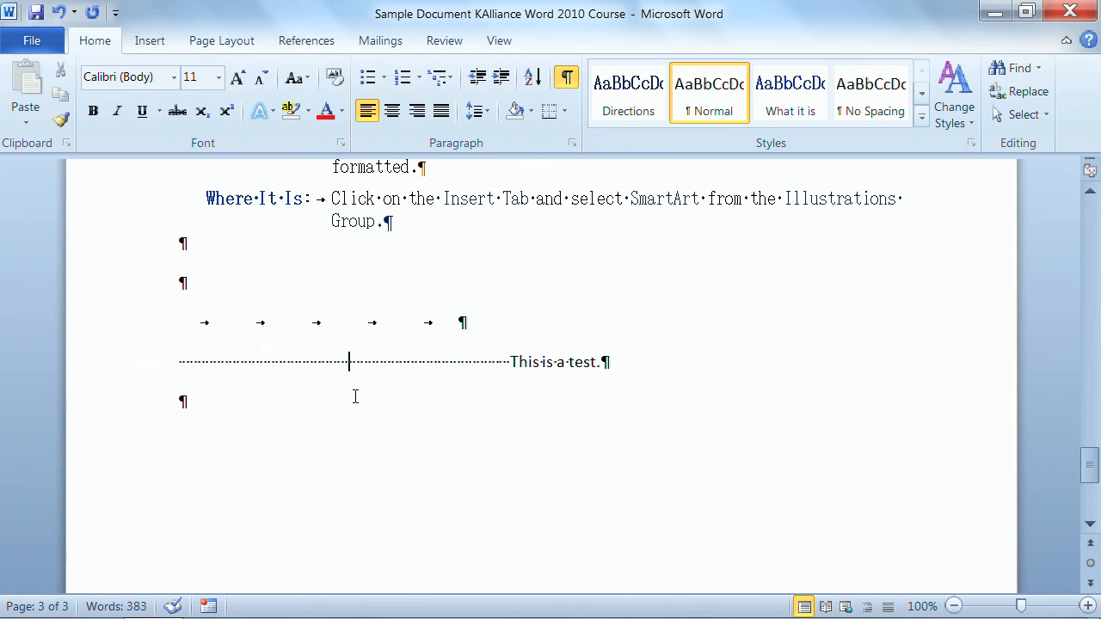